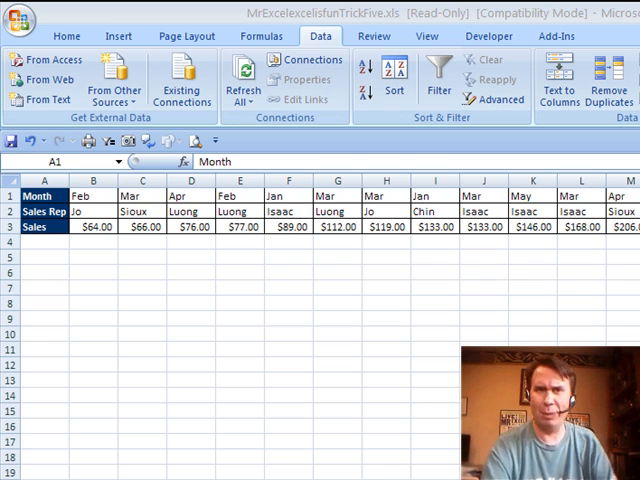
Select a cell inside the Month, Sales Rep and Sales data to sort it.
left_click(44, 196)
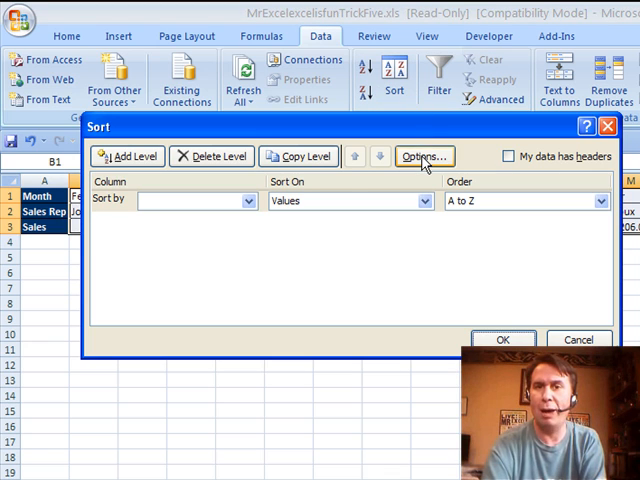
Sort the columns left to right by Row 1 using the Jan, Feb, Mar custom month list.
left_click(424, 156)
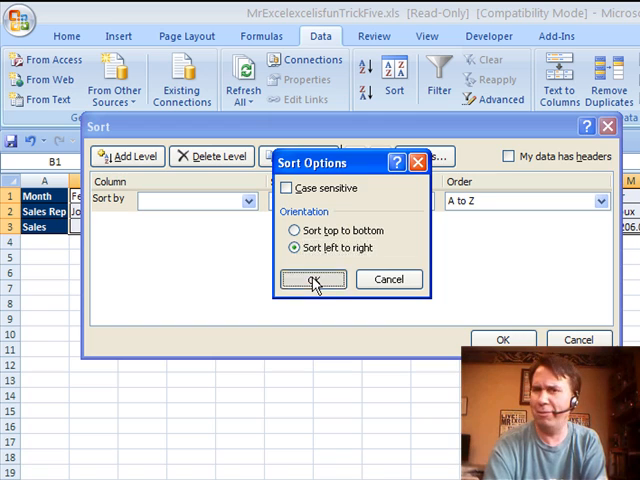
left_click(312, 280)
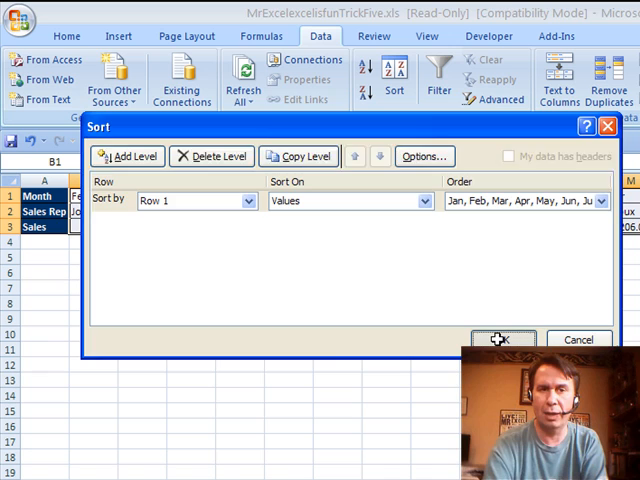
left_click(502, 340)
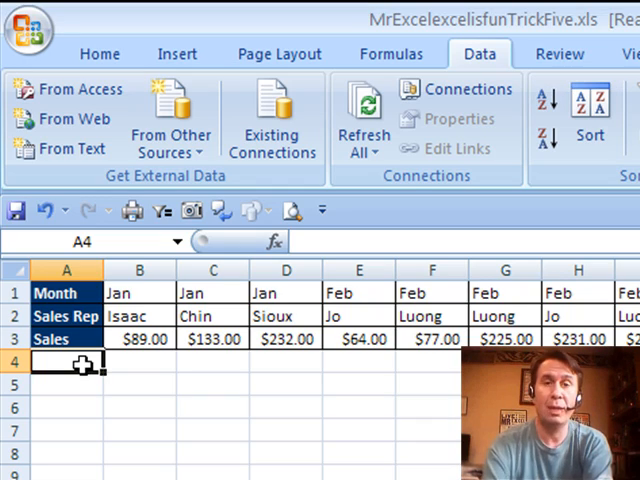
Label A4 'Change' and copy an IF formula comparing C1 to B1 across row 4.
type("Change")
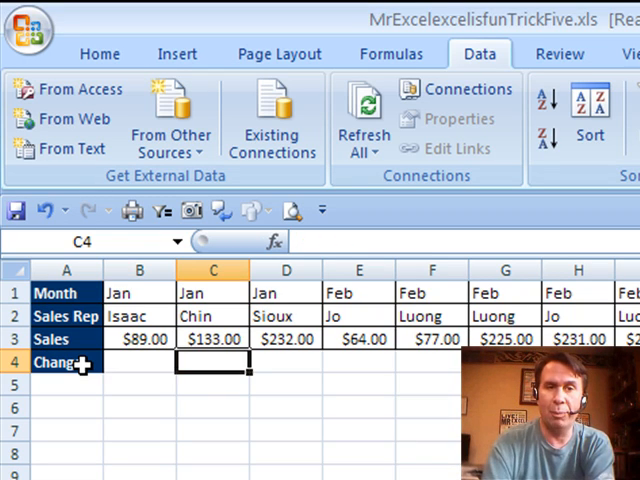
type("=IF(C2")
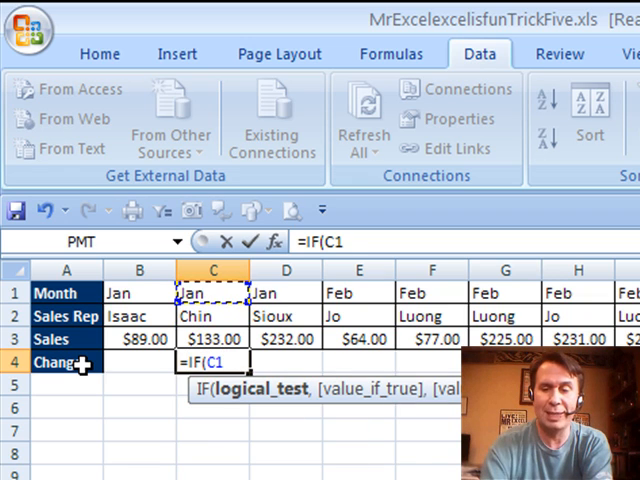
type("=C1")
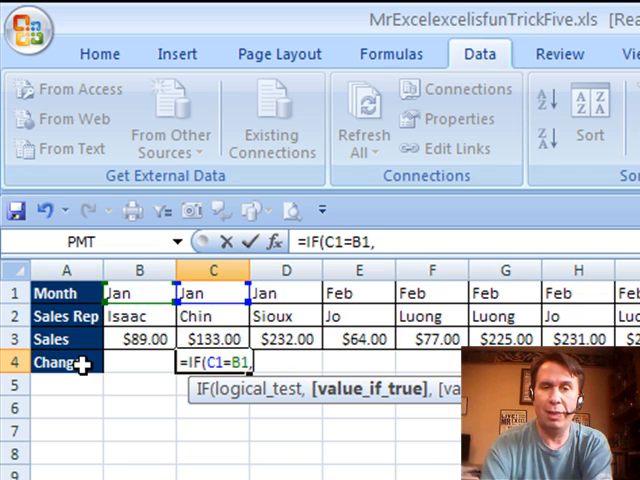
type("1,\"A")
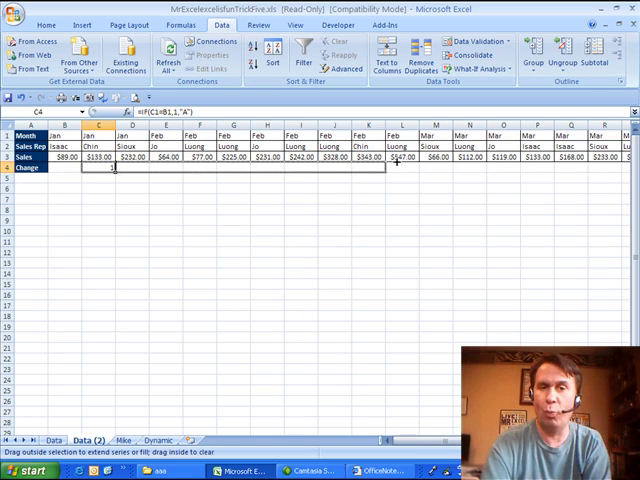
scroll("right", 3)
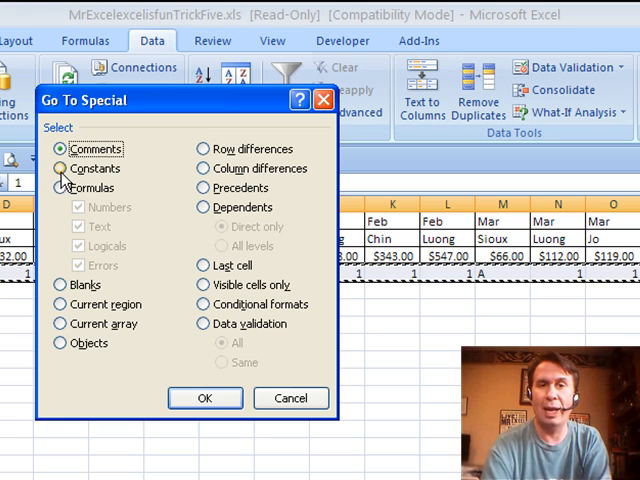
Use Go To Special to select only the Change formulas returning Text, excluding numbers, logicals and errors.
left_click(62, 168)
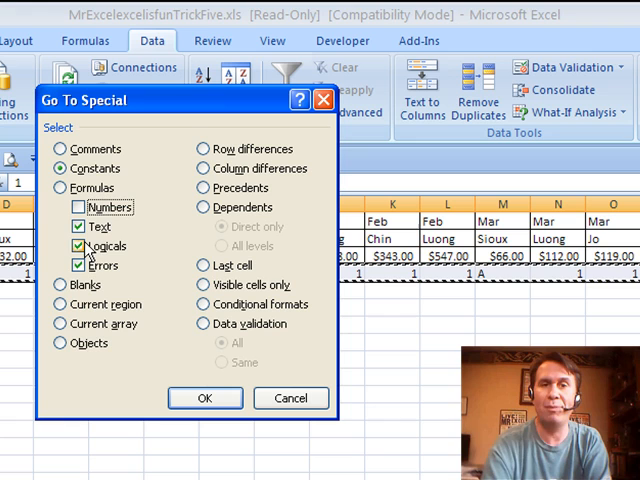
left_click(80, 244)
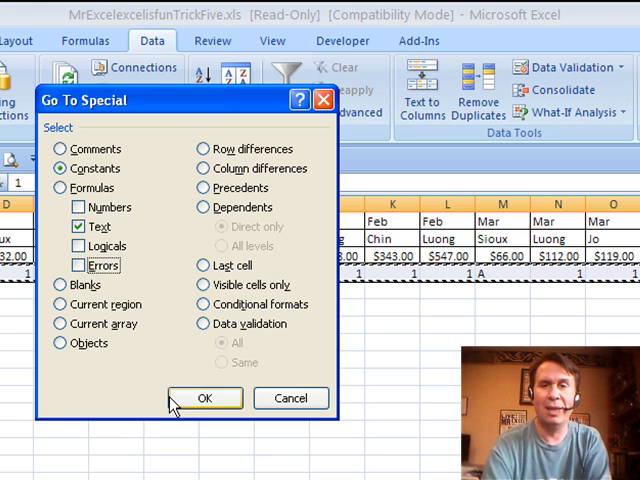
left_click(204, 398)
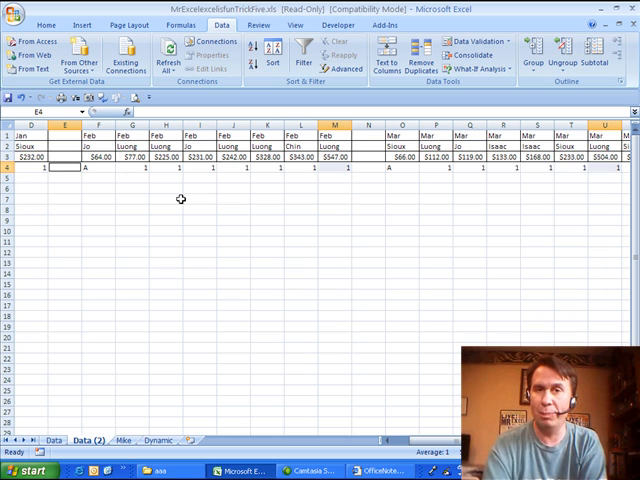
Insert sheet columns at each month change, then select the blank cells in the data with Go To Special.
left_click(30, 168)
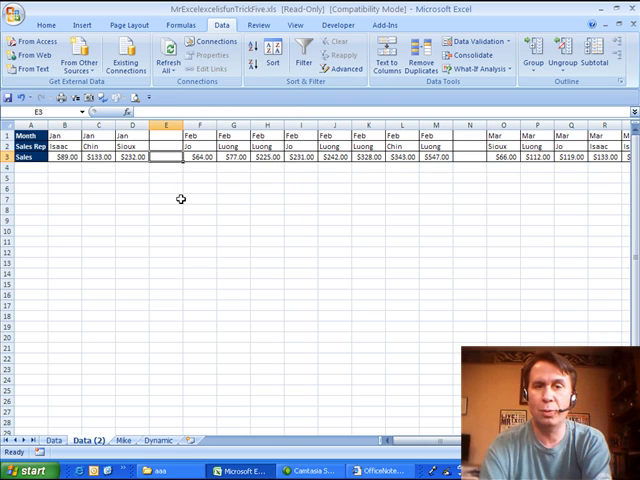
left_click_drag(166, 156, 430, 156)
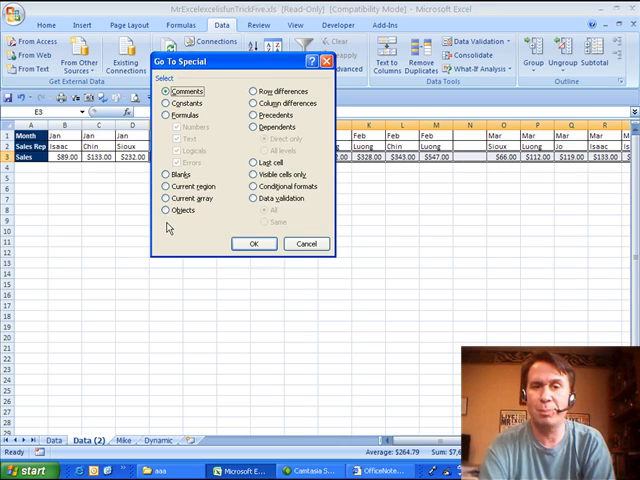
left_click(166, 174)
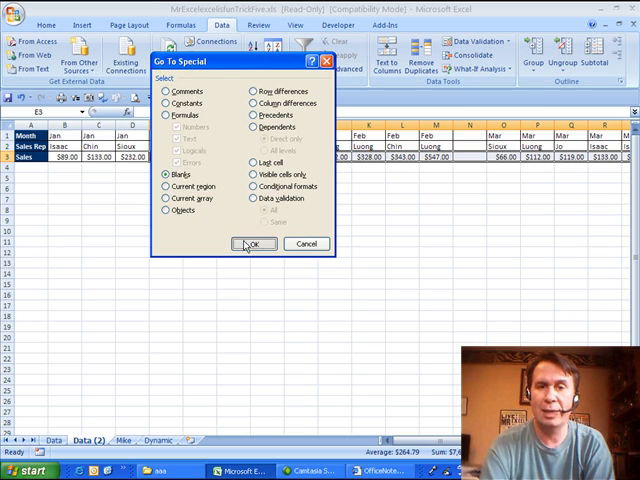
left_click(252, 244)
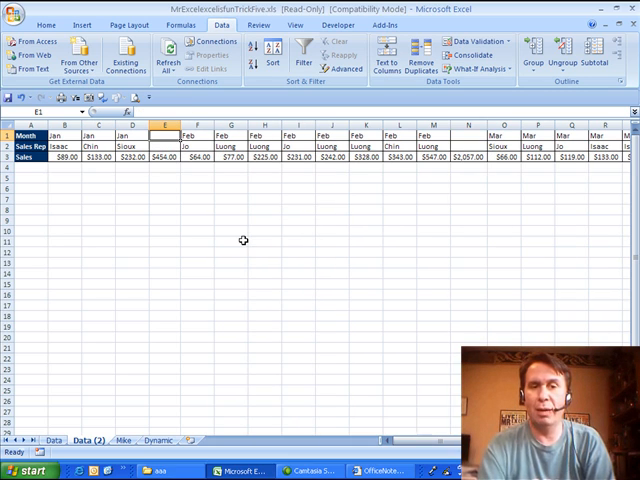
Select the remaining blank month cells and fill them with the month to their left, labelling the $454.00 Jan subtotal.
scroll("right", 3)
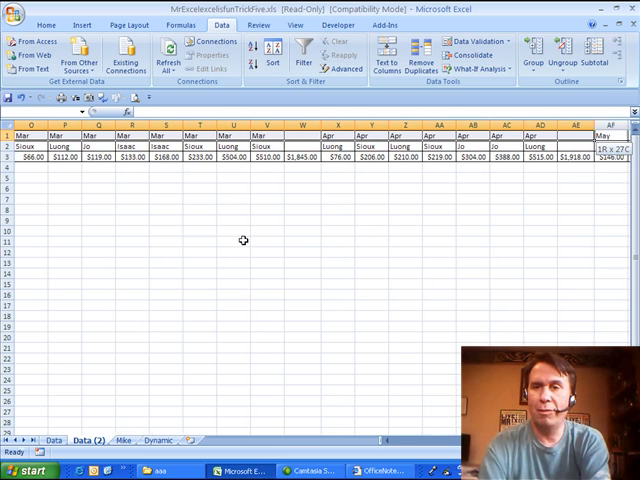
scroll("right", 3)
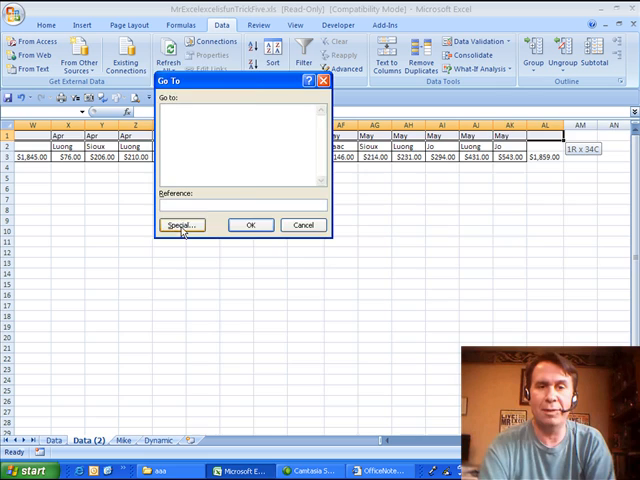
left_click(182, 224)
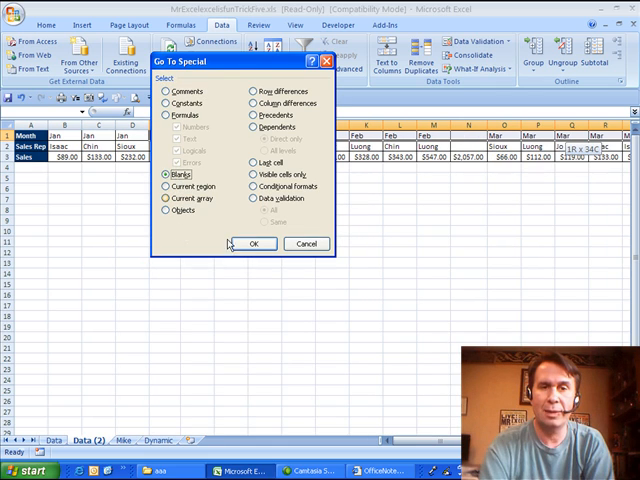
left_click(252, 244)
type("=D1")
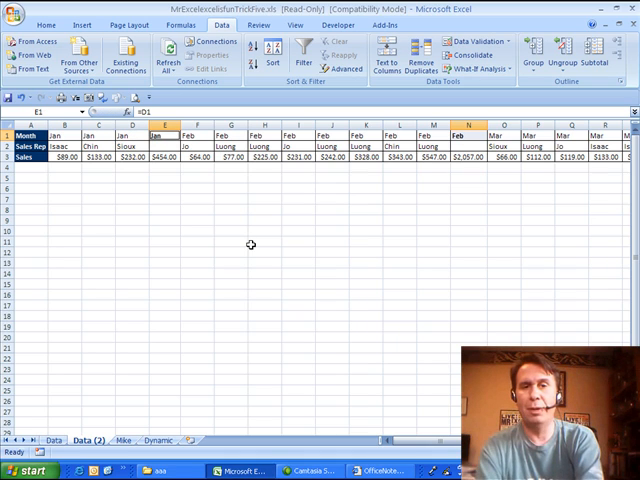
left_click(196, 210)
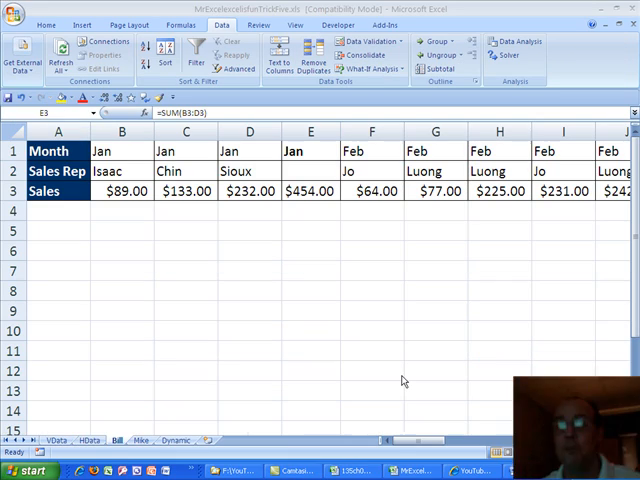
mouse_move(316, 324)
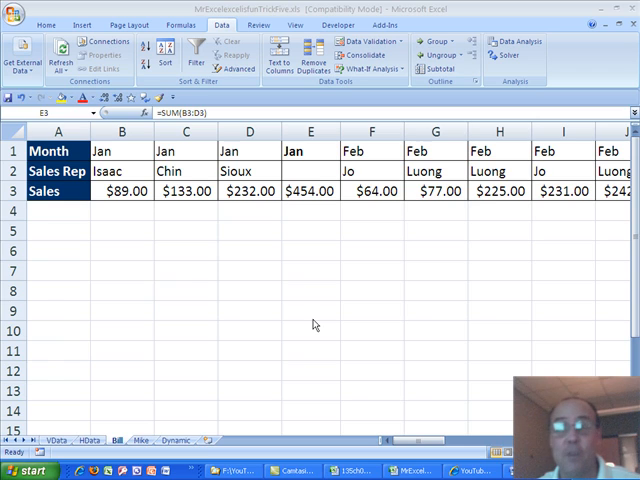
mouse_move(254, 300)
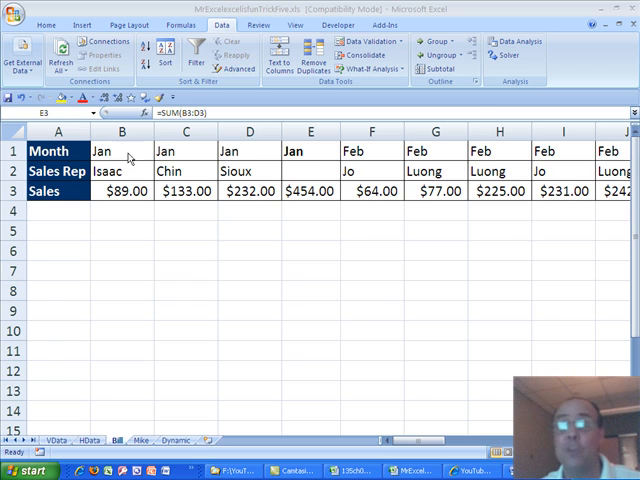
mouse_move(332, 180)
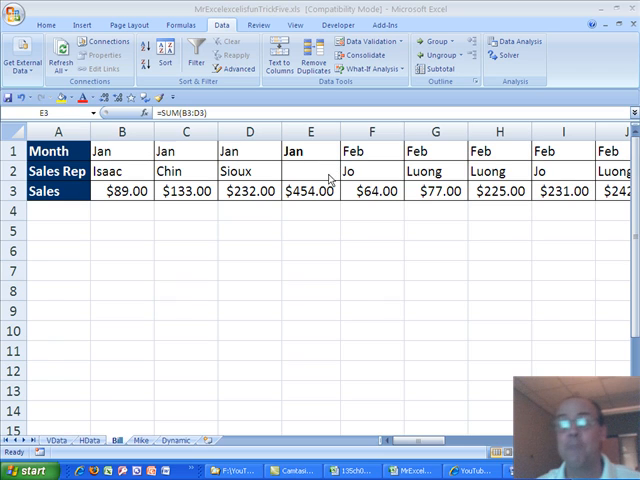
mouse_move(320, 190)
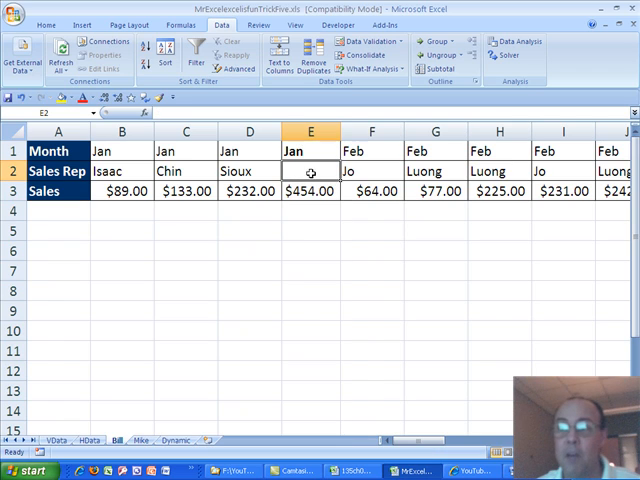
Switch to the sheet with the vertical sales list and the horizontal table with a Totals row.
left_click(310, 192)
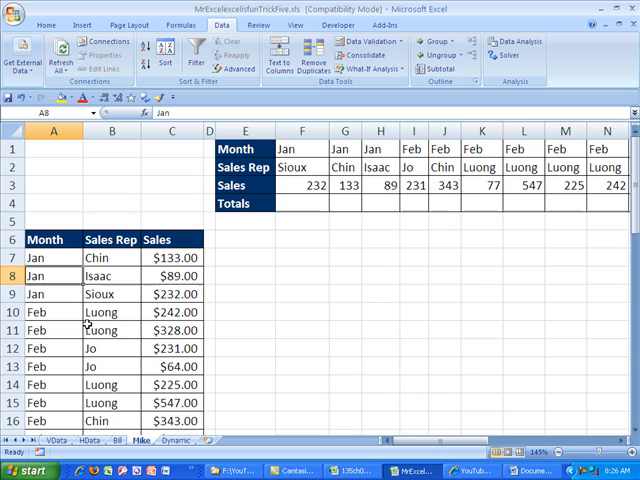
mouse_move(38, 280)
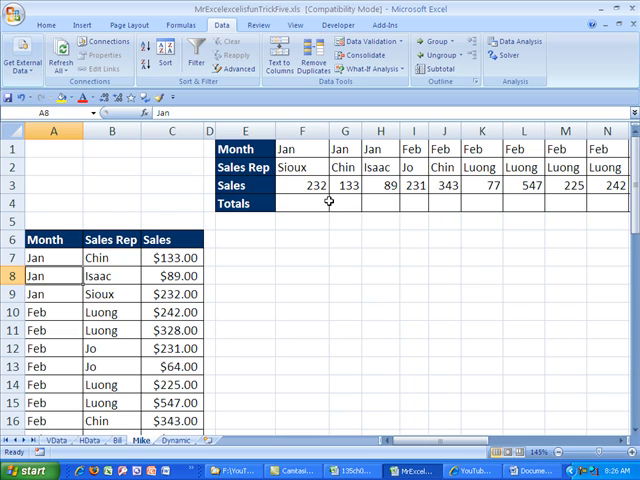
mouse_move(62, 284)
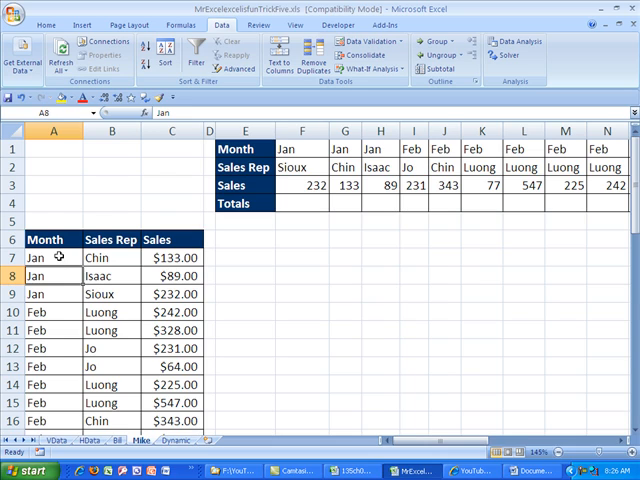
mouse_move(60, 348)
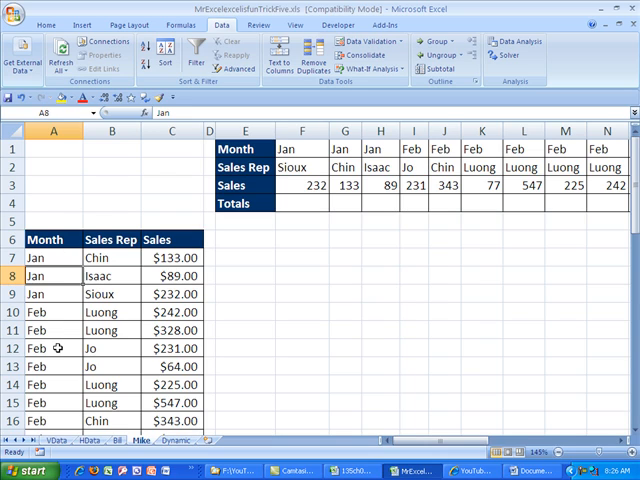
mouse_move(52, 328)
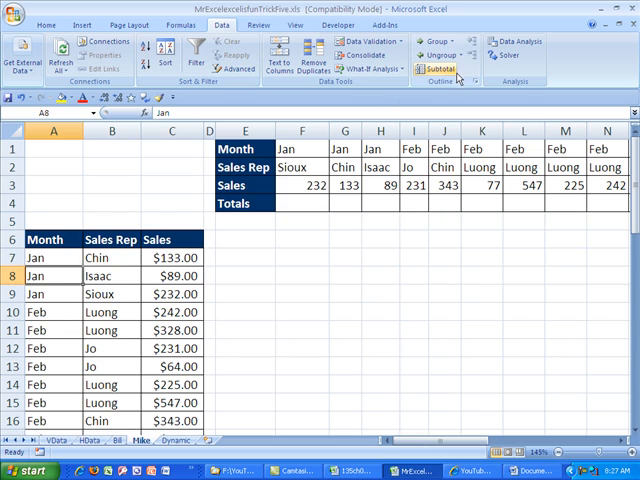
mouse_move(438, 68)
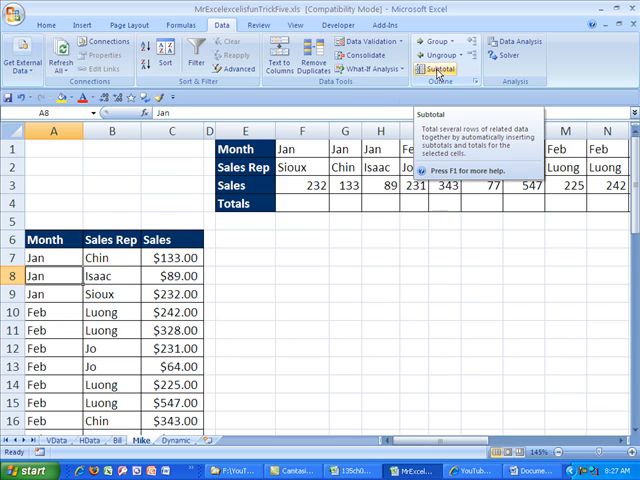
mouse_move(236, 252)
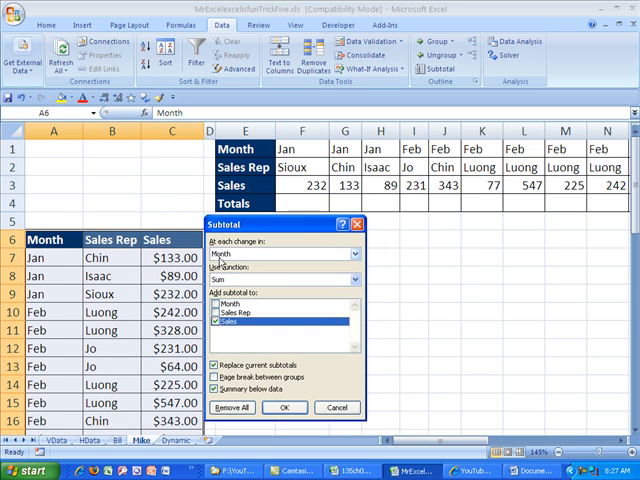
mouse_move(248, 260)
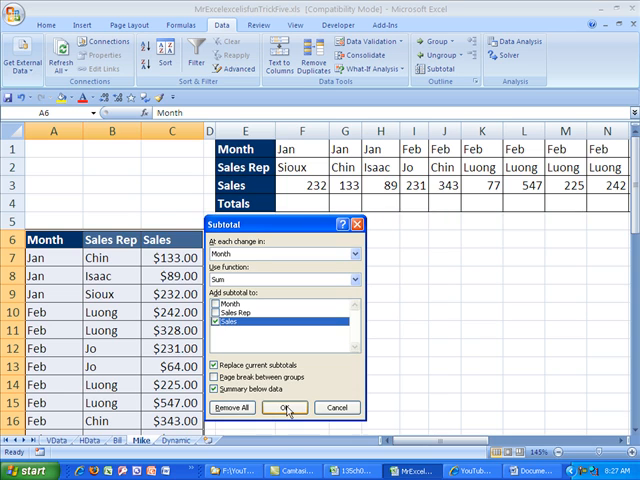
left_click(286, 408)
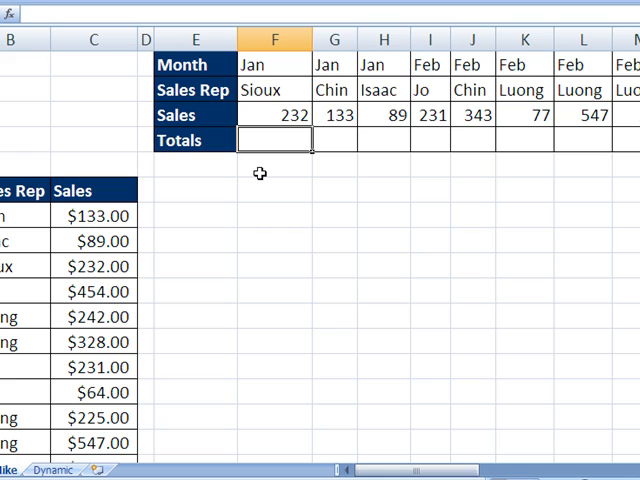
Start the Totals formula in F4 as =IF(F1<>G1, with SUMIF as the true result.
type("=ig")
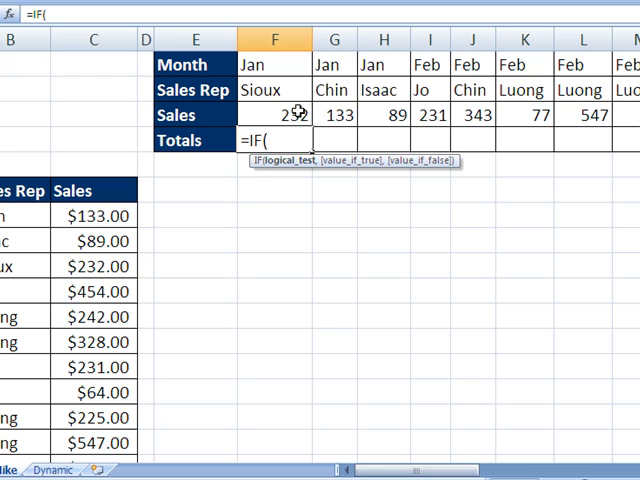
left_click(276, 64)
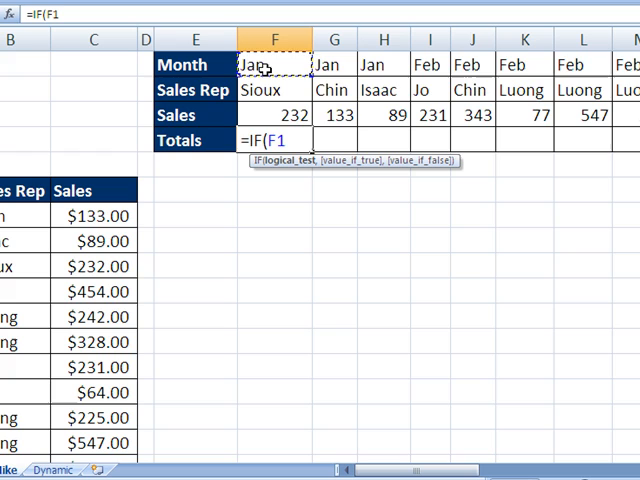
type("<>G1")
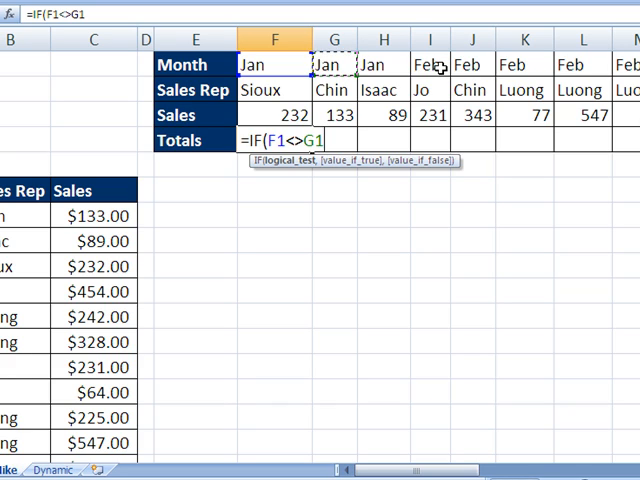
mouse_move(388, 144)
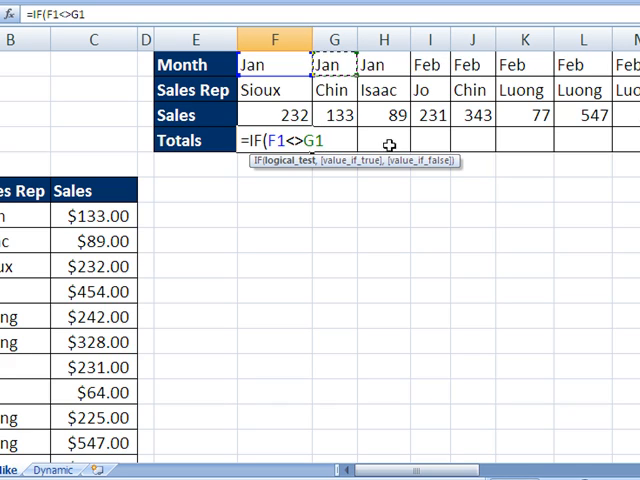
type(",")
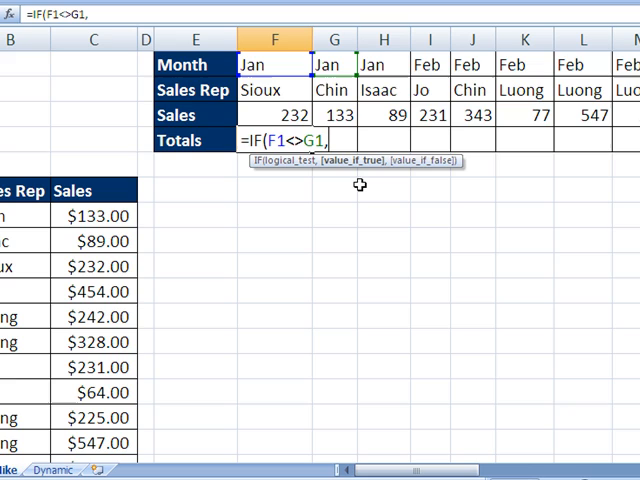
mouse_move(300, 172)
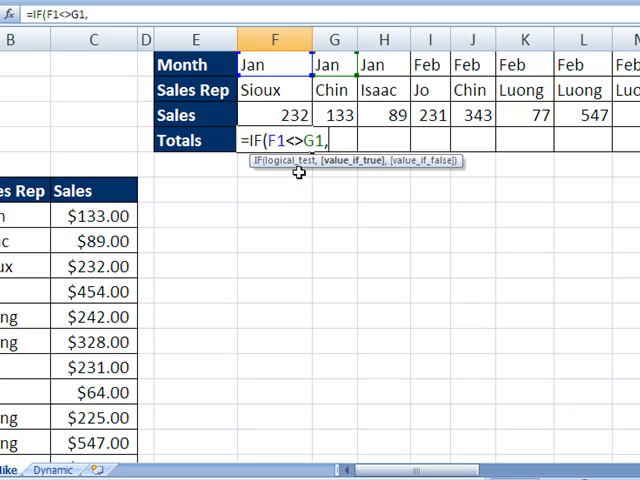
mouse_move(376, 180)
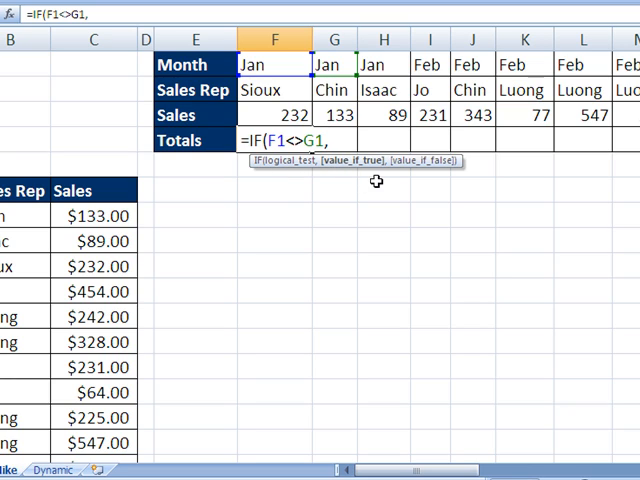
mouse_move(340, 172)
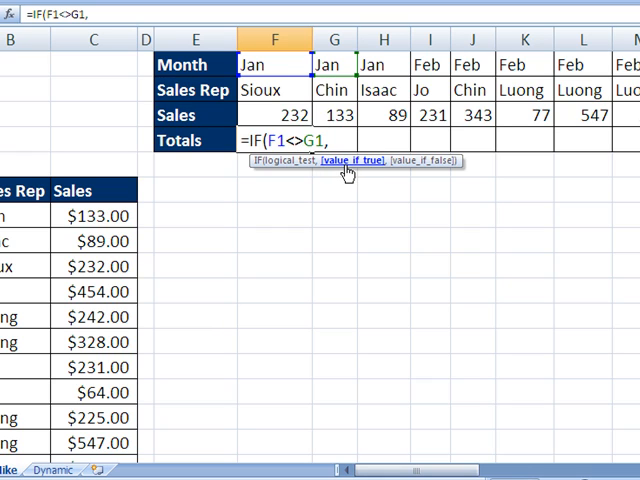
type("su")
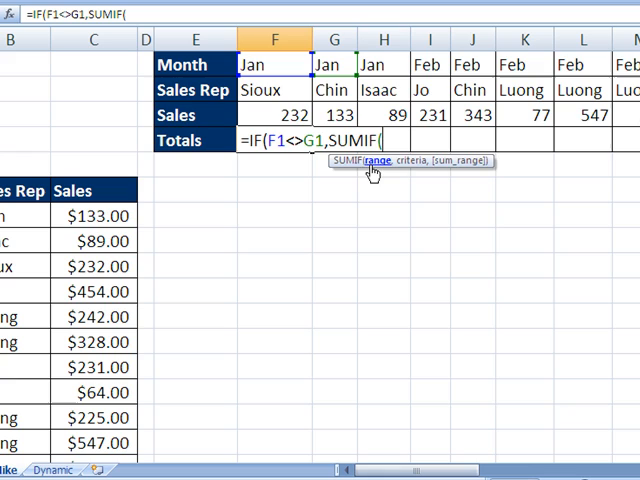
mouse_move(476, 170)
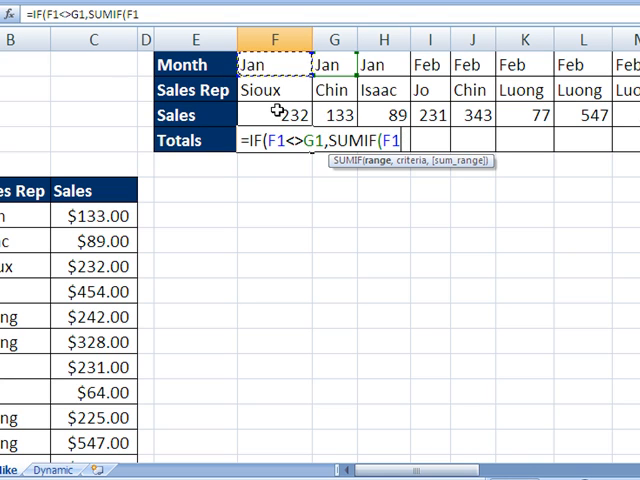
Complete it as SUMIF($F$1:$AK$1,F1,$F$3:$AK$3) with "" otherwise, leaving F4 blank since Jan continues.
type("$F$1:$AK$1")
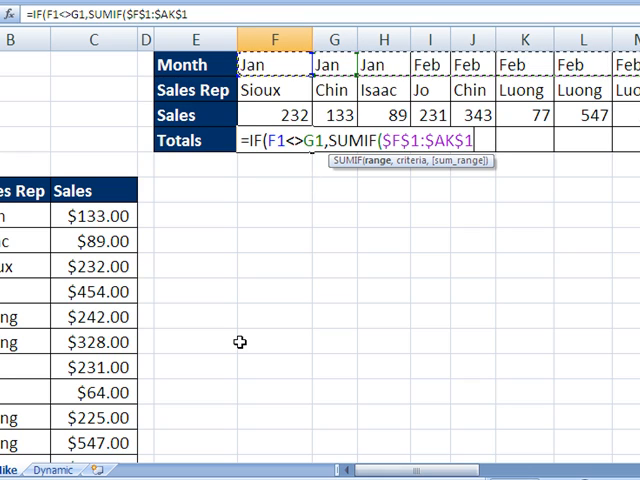
type(",")
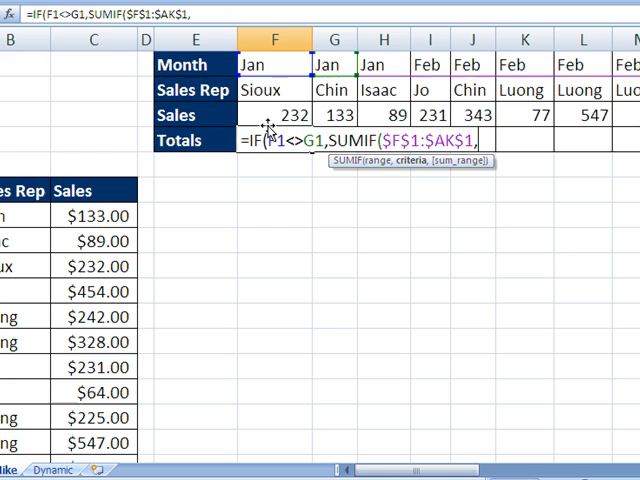
left_click(276, 64)
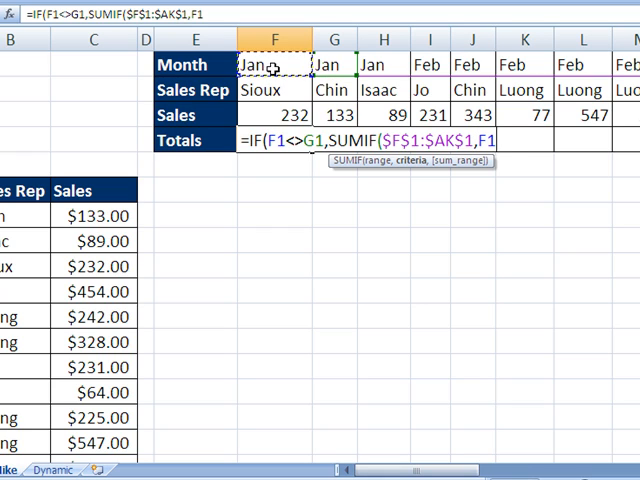
mouse_move(384, 170)
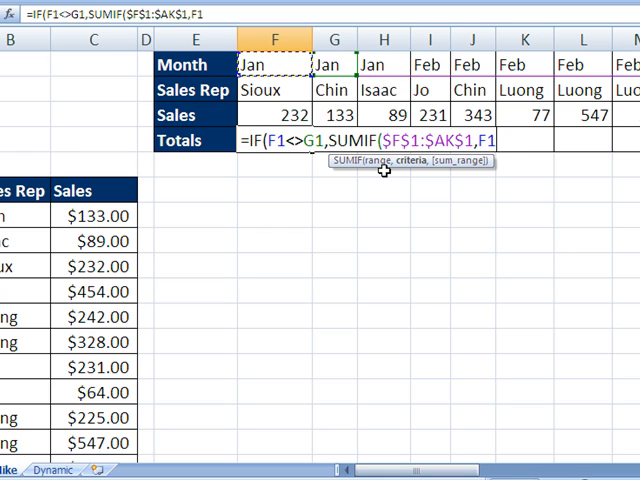
mouse_move(370, 168)
type(",$F$3:$AK$3")
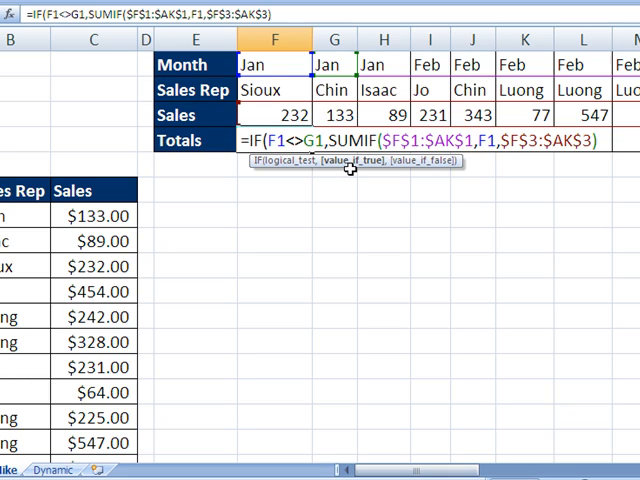
type(",")
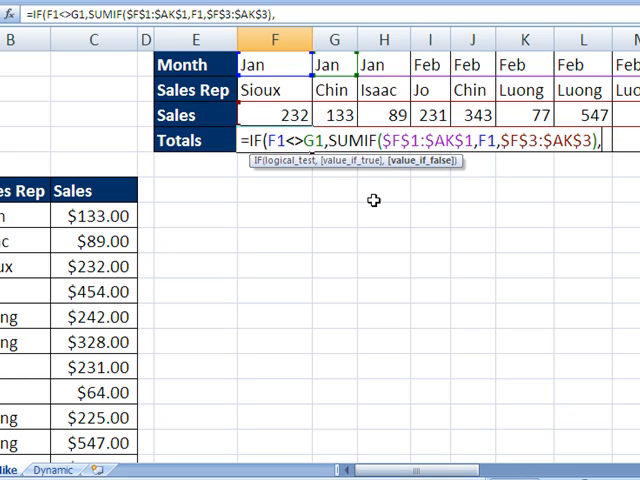
type("\"\")")
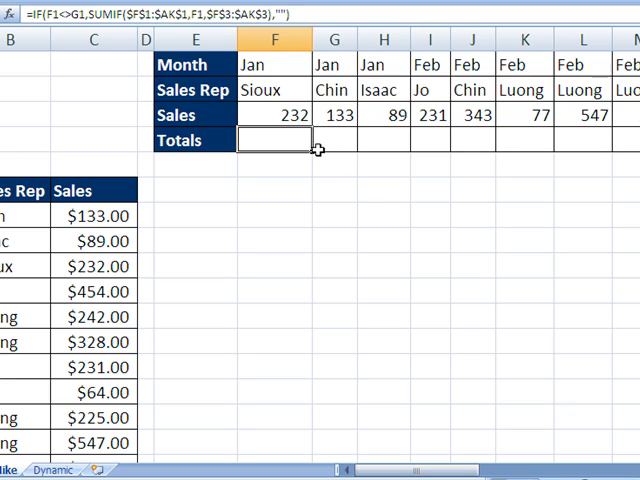
Fill F4 across to AK4 so each month's last column shows totals like 454, 1918, 1859, then select F1.
scroll("right", 3)
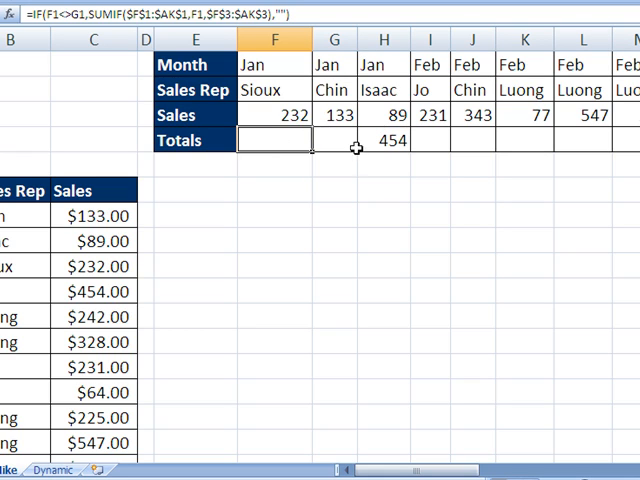
mouse_move(268, 140)
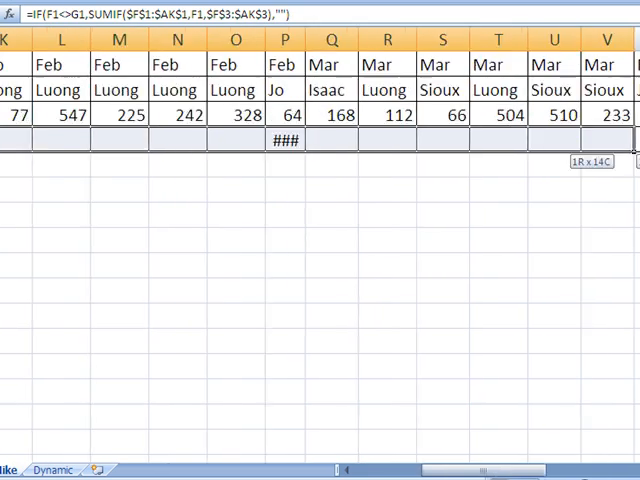
scroll("right", 3)
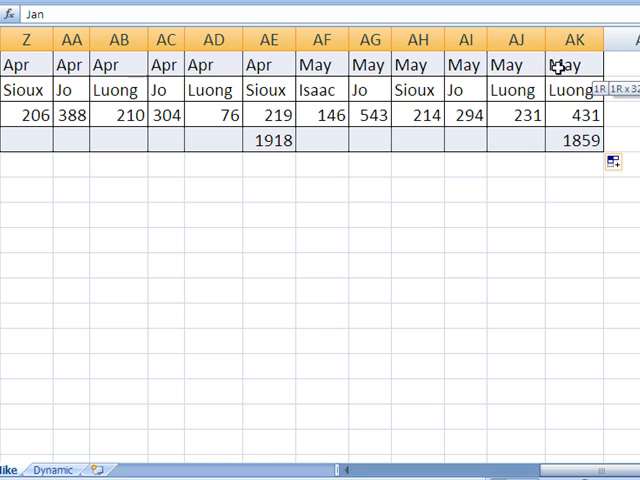
scroll("left", 3)
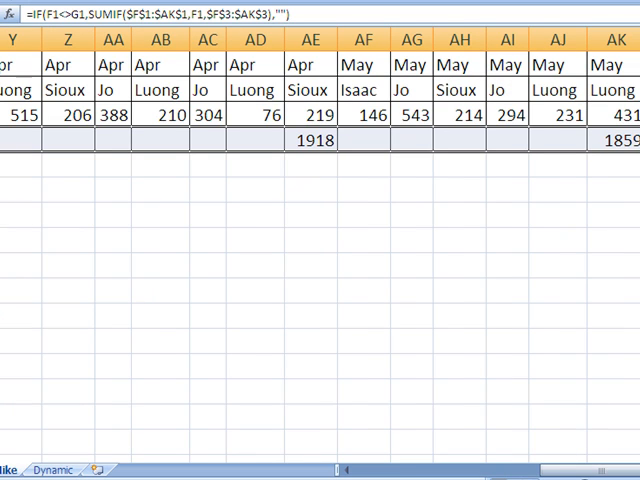
scroll("left", 3)
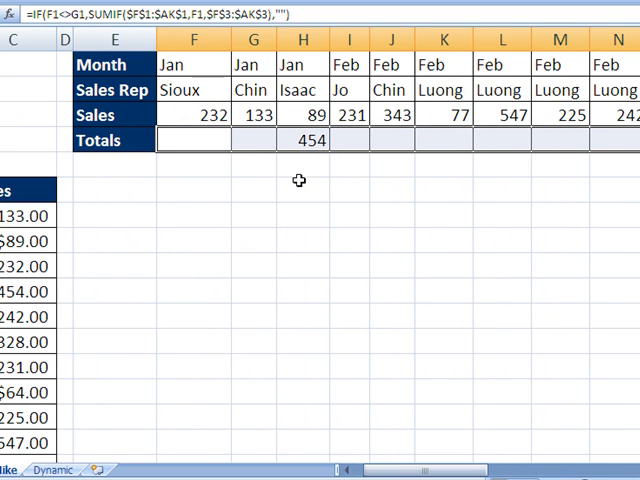
left_click(192, 64)
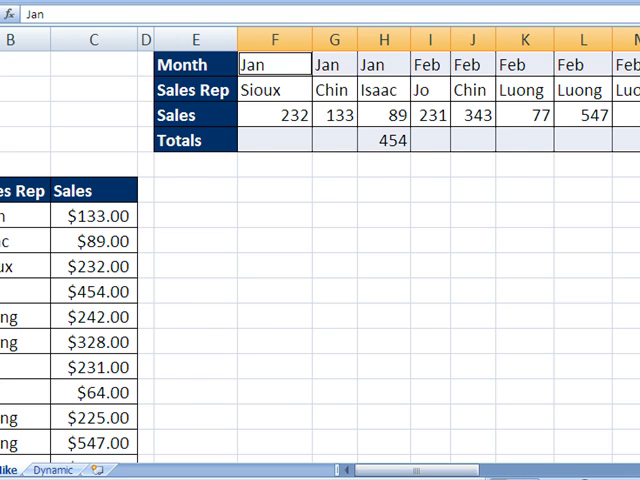
Select F1:AK1 with F4:AK4 and start a new formula-based conditional formatting rule beginning =F$1<>.
left_click(392, 56)
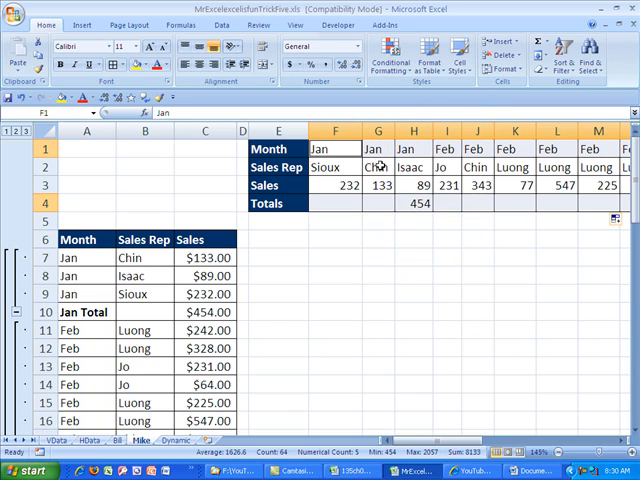
left_click(392, 58)
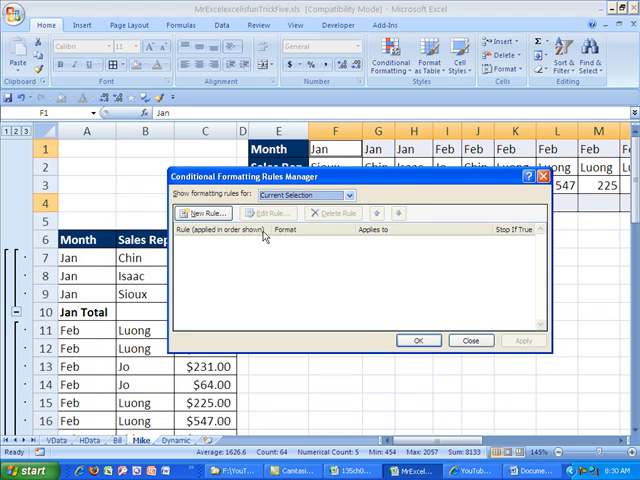
left_click(204, 212)
type("=F$1<>")
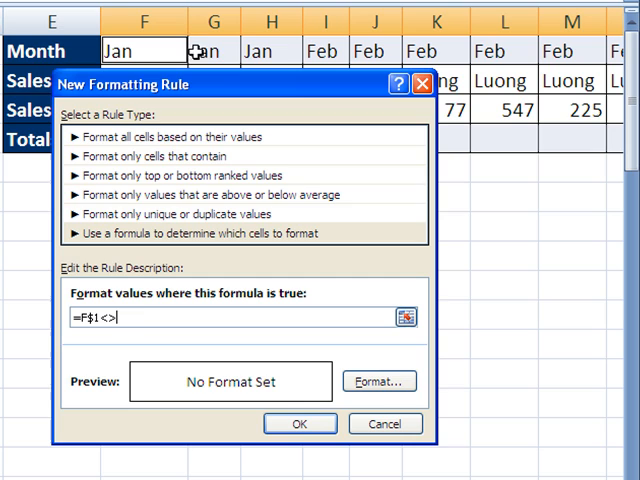
Finish the rule =F$1<>G$1 with a red fill and apply it from the Rules Manager.
left_click(214, 50)
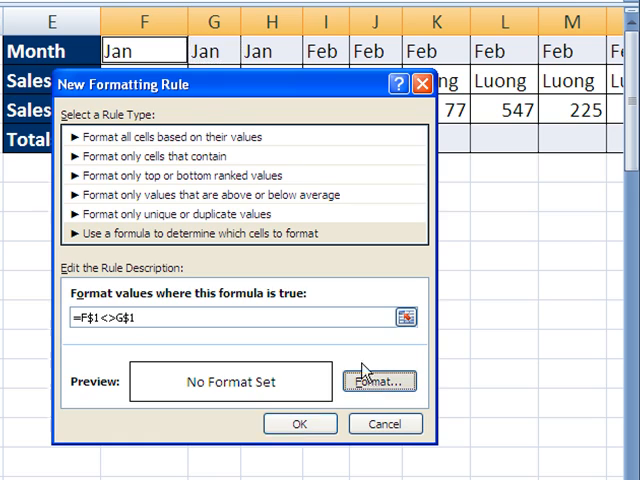
left_click(380, 380)
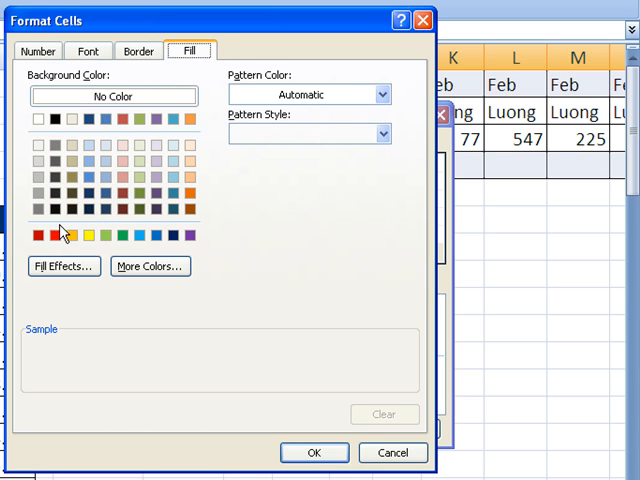
left_click(56, 234)
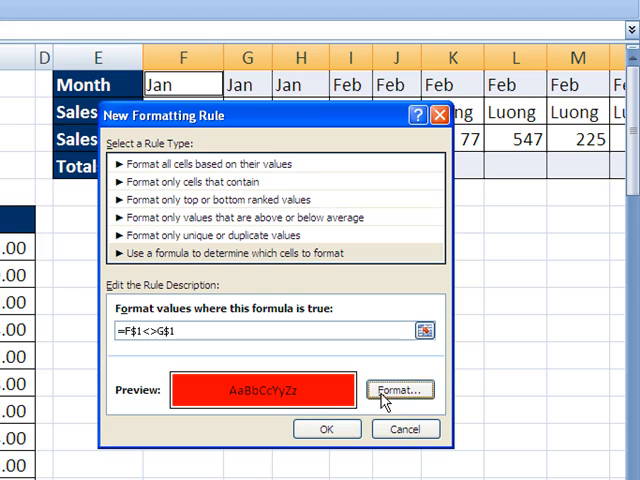
left_click(396, 388)
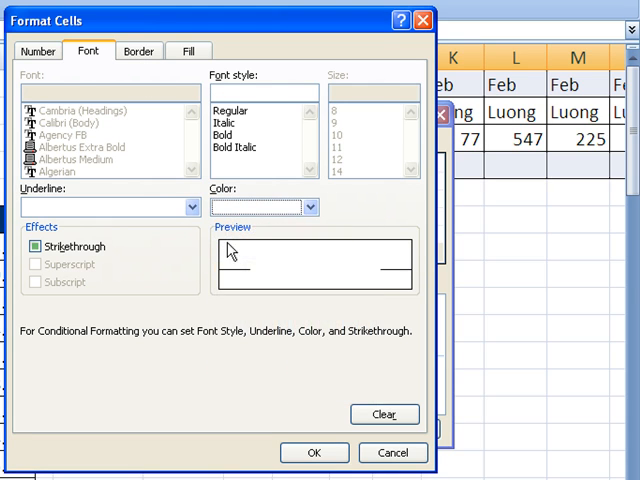
left_click(312, 452)
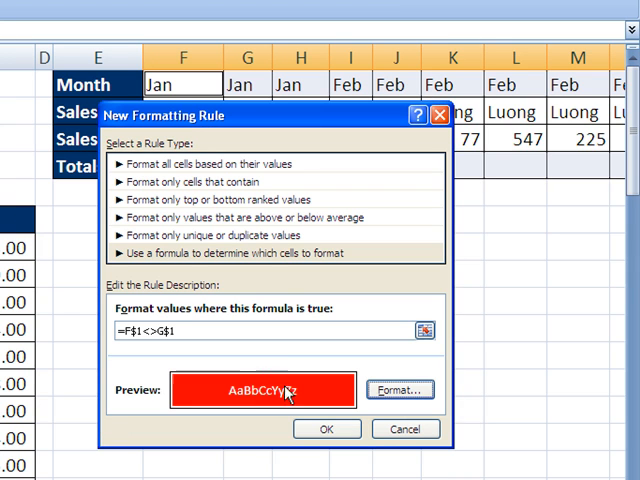
left_click(326, 428)
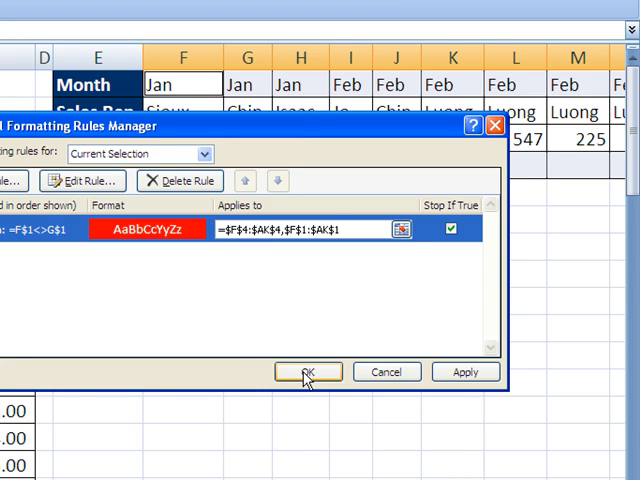
left_click(308, 372)
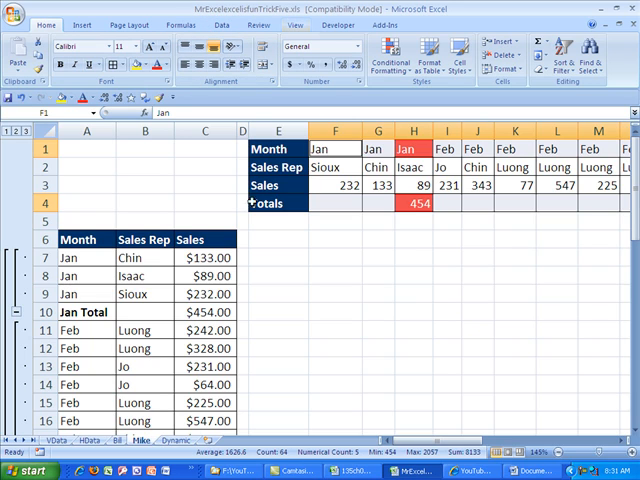
Move to the Dynamic sheet after reviewing the red month-end cells and 454 Jan total.
left_click(160, 454)
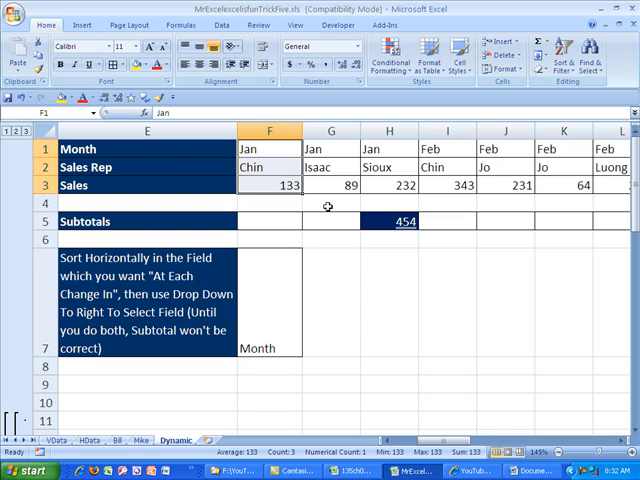
Scroll right along the Subtotals row to the later month totals 1918 and 1859.
scroll("right", 3)
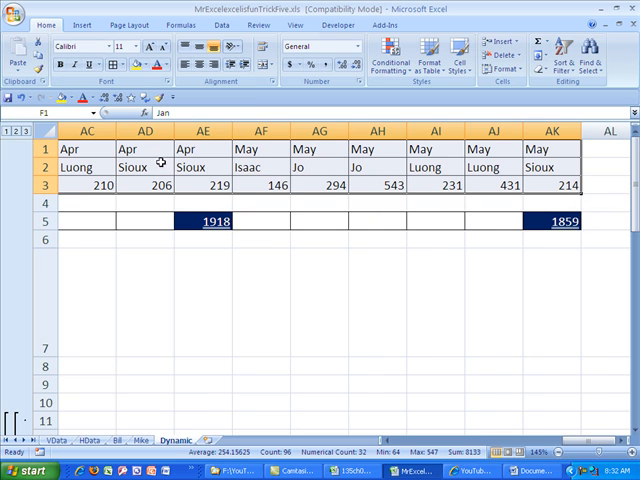
Custom-sort Row 2 by rep A to Z so Chin's columns lead with a 476 subtotal.
right_click(216, 220)
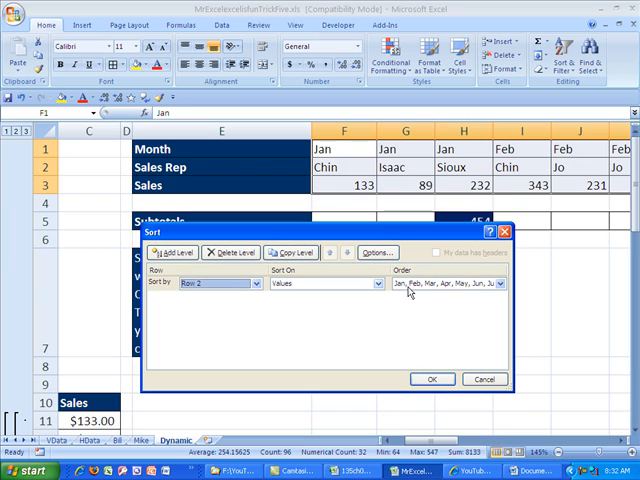
left_click(450, 284)
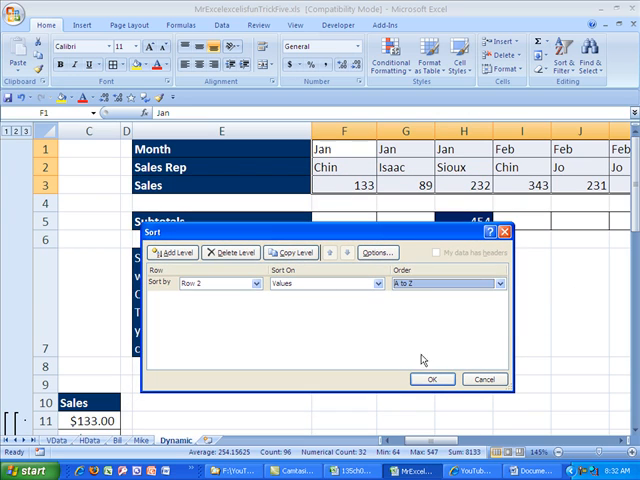
left_click(430, 380)
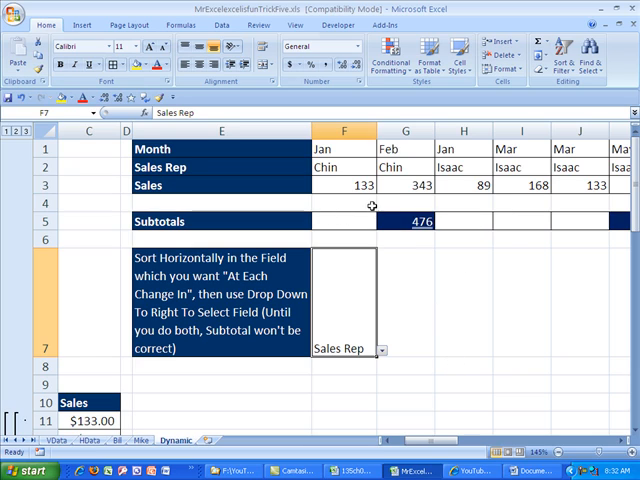
mouse_move(336, 316)
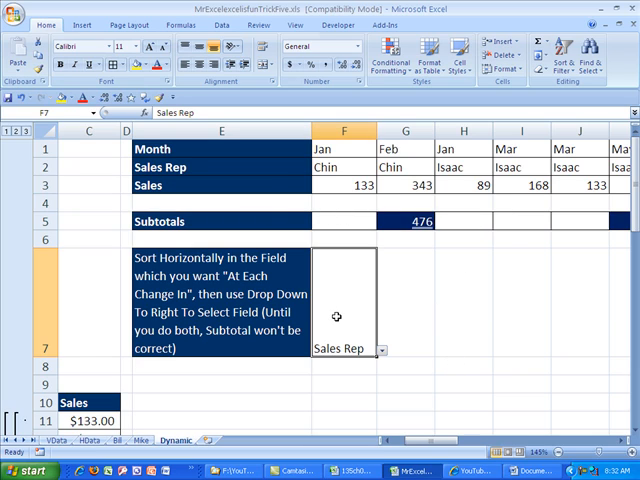
mouse_move(232, 188)
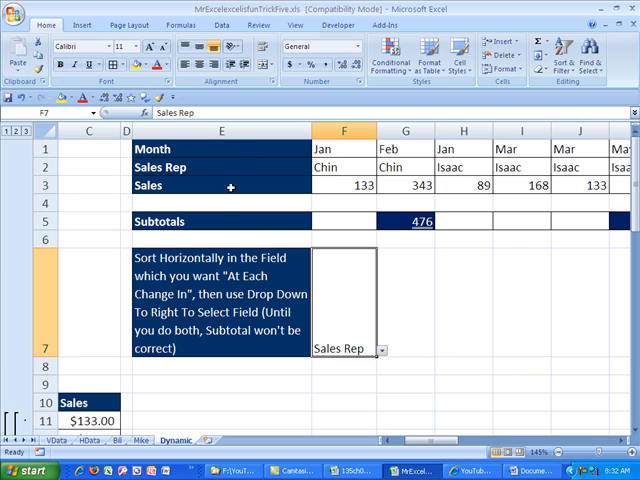